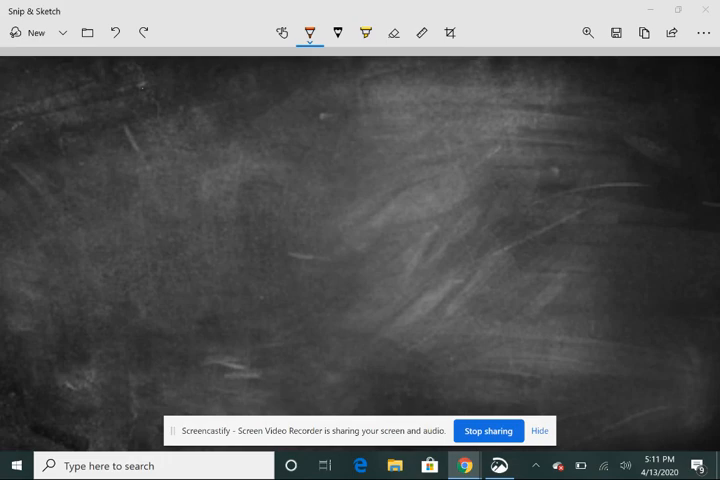
# Step: Attempt the fractions in white ink twice, wiping the board clean after each try
pyautogui.click(312, 32)
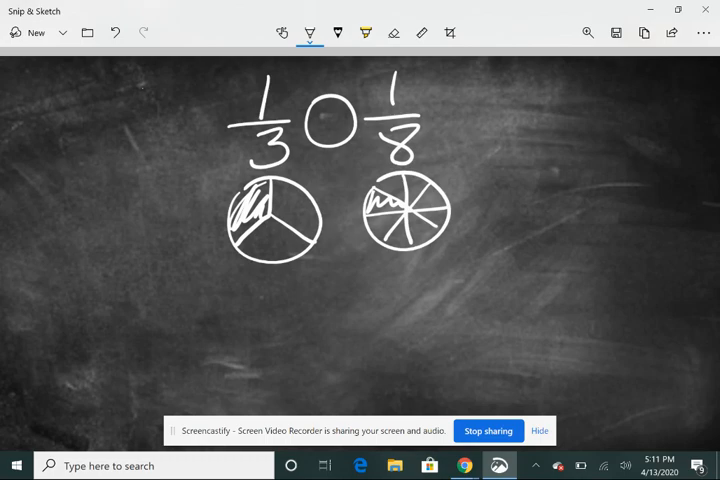
pyautogui.click(394, 32)
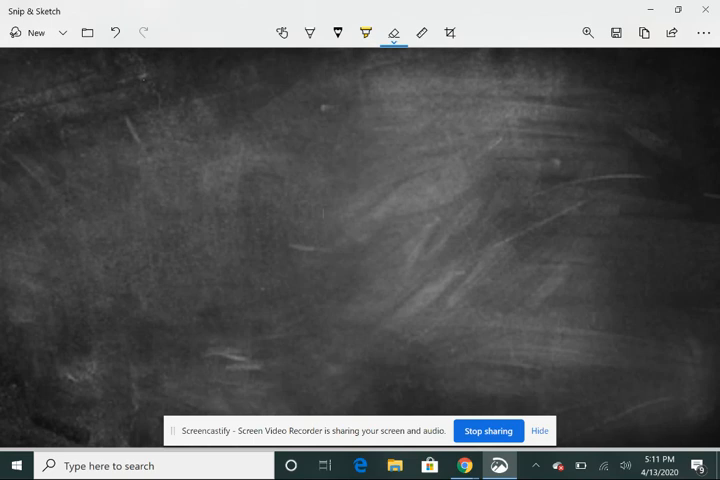
pyautogui.click(310, 32)
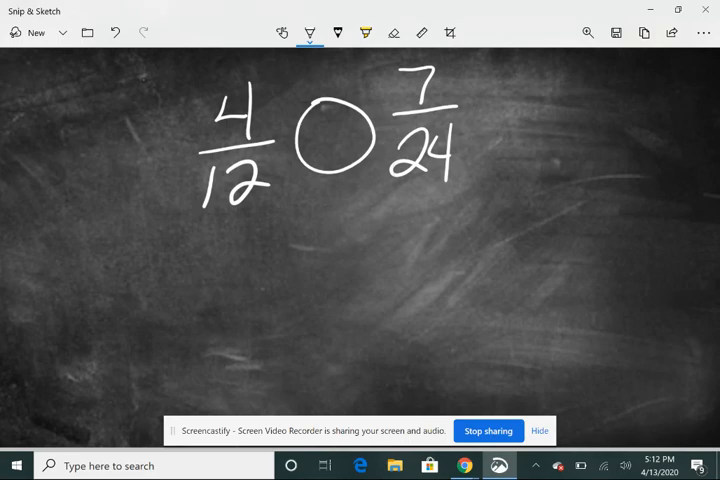
pyautogui.click(392, 32)
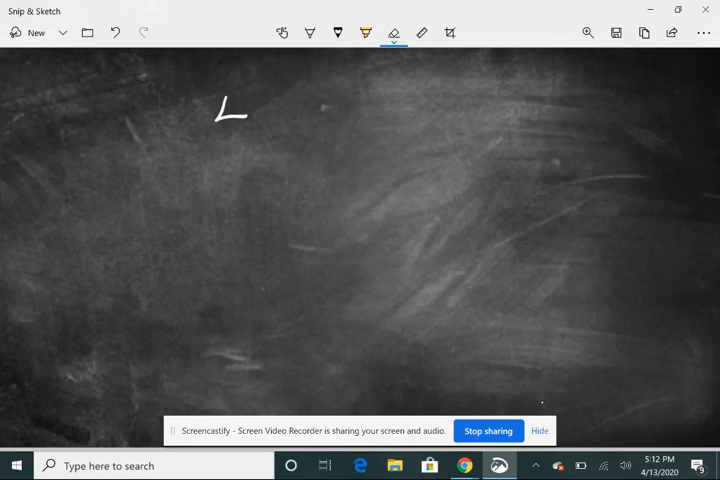
pyautogui.click(310, 32)
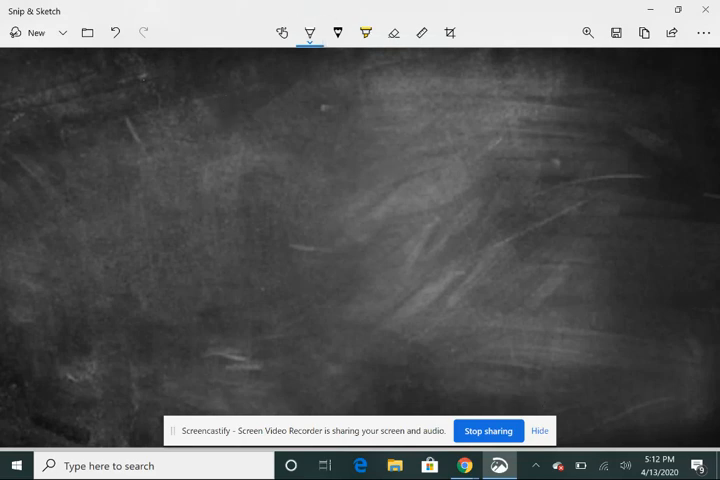
# Step: Write 4/12 doubled to 8/24 beside 7/24, with 8/24 and 7/24 circled
pyautogui.moveTo(260, 88); pyautogui.dragTo(262, 110)
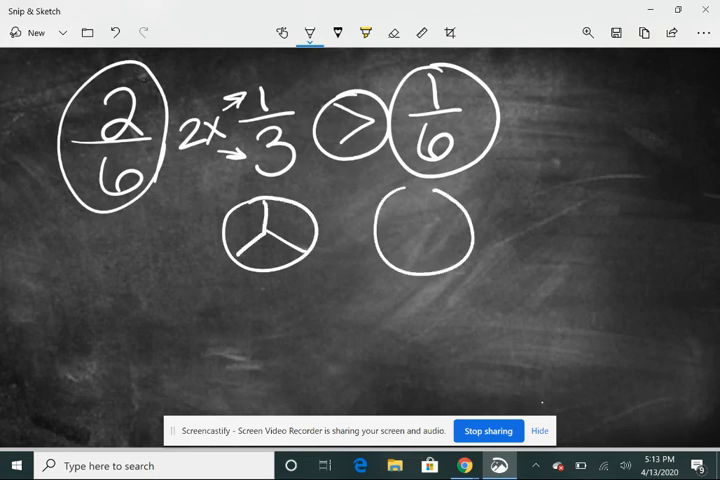
pyautogui.moveTo(424, 190); pyautogui.dragTo(428, 280)
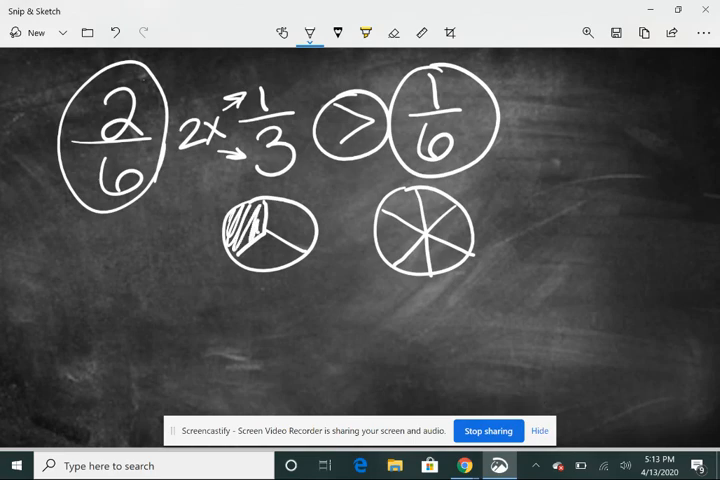
pyautogui.moveTo(398, 196); pyautogui.dragTo(420, 220)
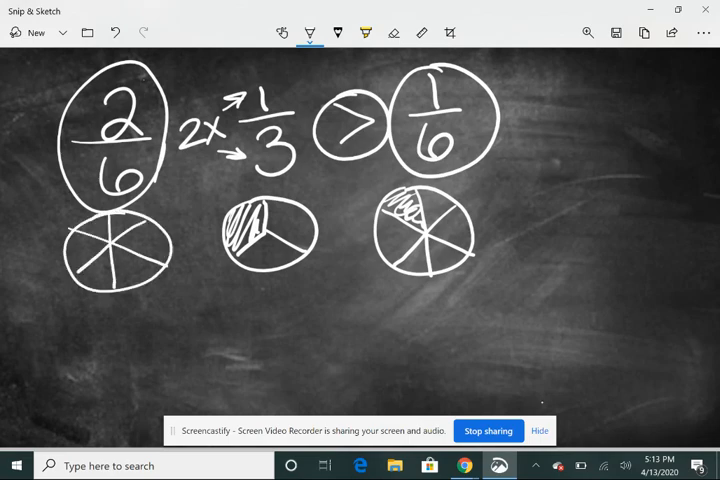
pyautogui.moveTo(80, 250); pyautogui.dragTo(110, 240)
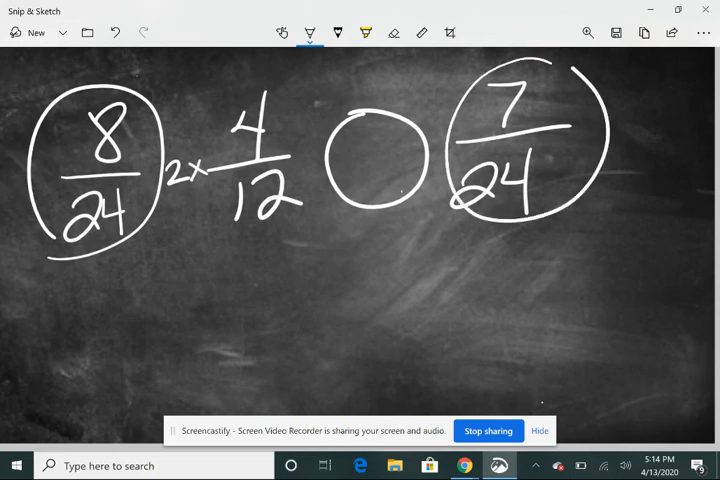
# Step: Draw a greater-than sign between 8/24 and 7/24, then wipe the board clean
pyautogui.moveTo(356, 136); pyautogui.dragTo(400, 170)
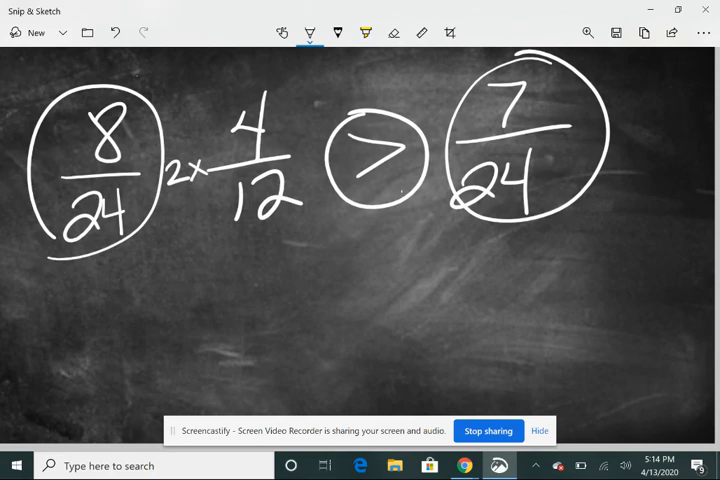
pyautogui.click(114, 32)
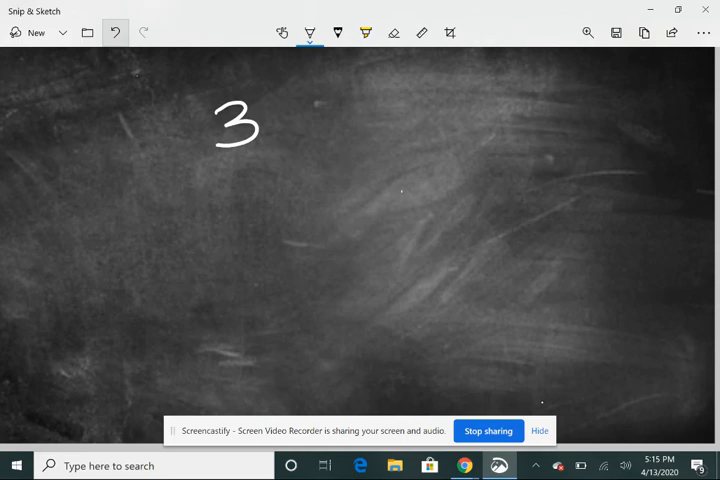
# Step: Write 3/4 ○ 18/24 in white, then switch to blue ink to reduce 18/24
pyautogui.moveTo(196, 152); pyautogui.dragTo(280, 152)
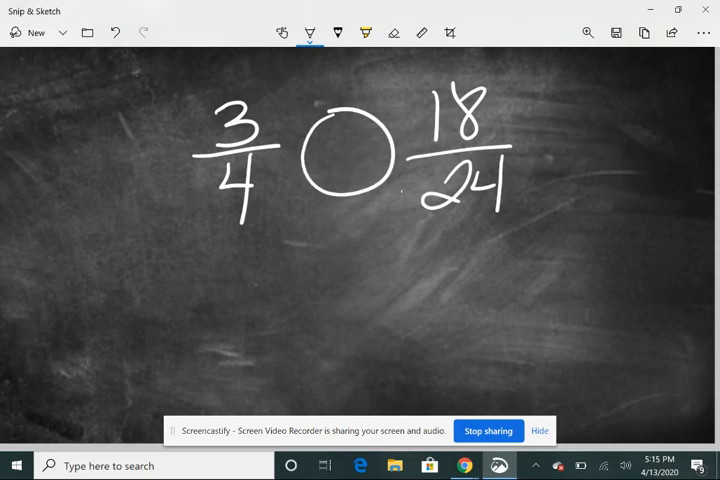
pyautogui.click(310, 32)
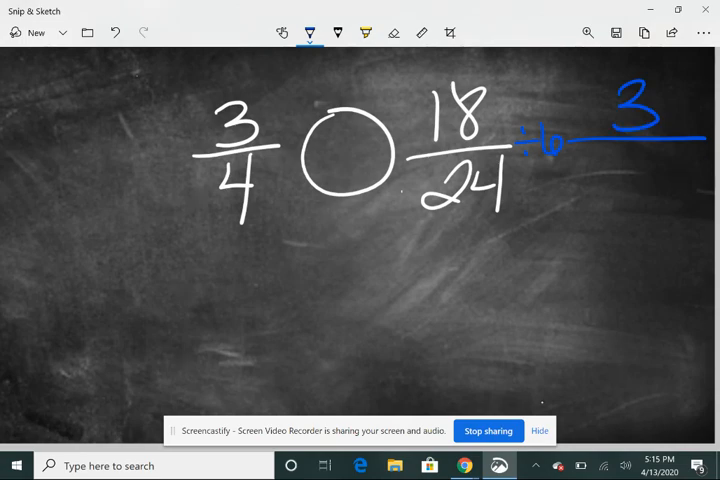
# Step: Circle both 3/4 fractions in blue, draw = in the comparison circle, and write ×6 in orange
pyautogui.moveTo(624, 164); pyautogui.dragTo(640, 200)
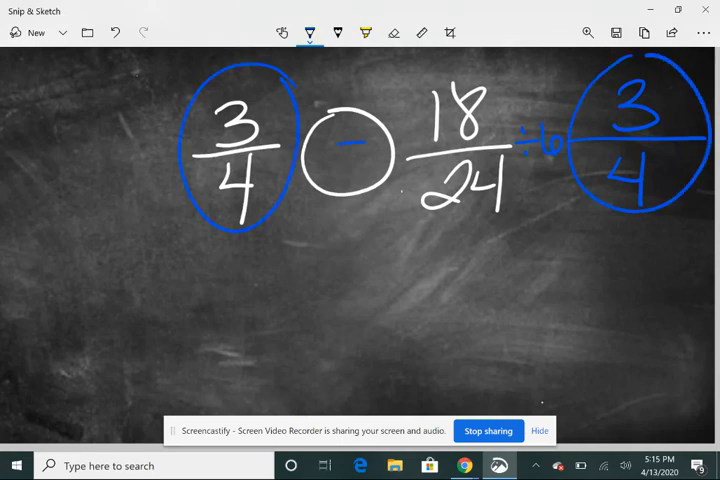
pyautogui.moveTo(330, 148); pyautogui.dragTo(364, 148)
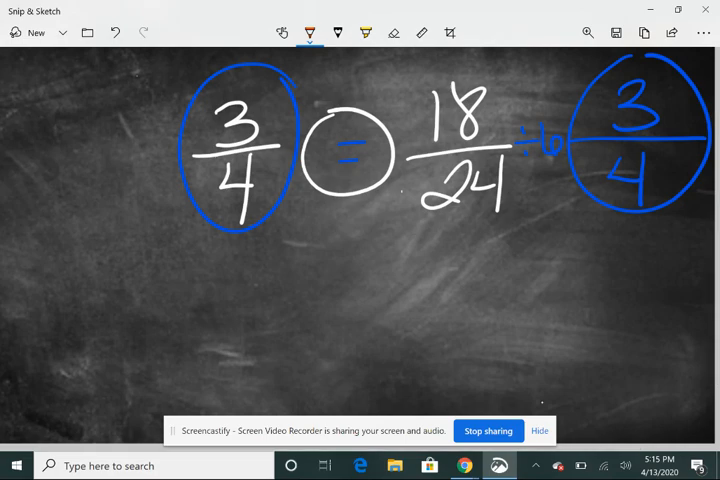
pyautogui.moveTo(50, 164); pyautogui.dragTo(176, 164)
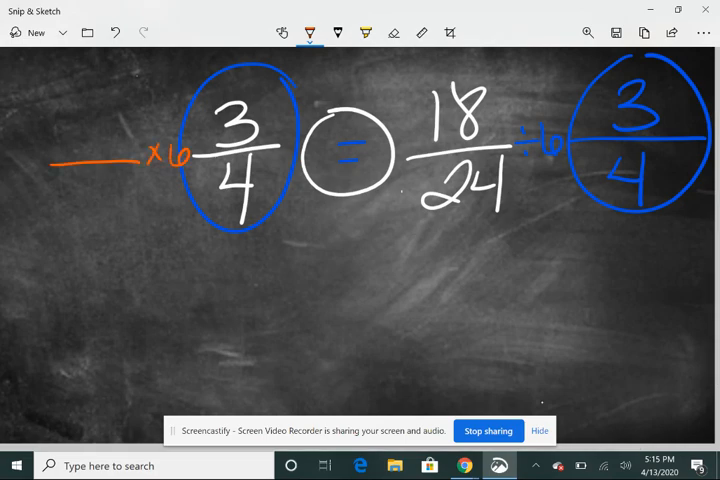